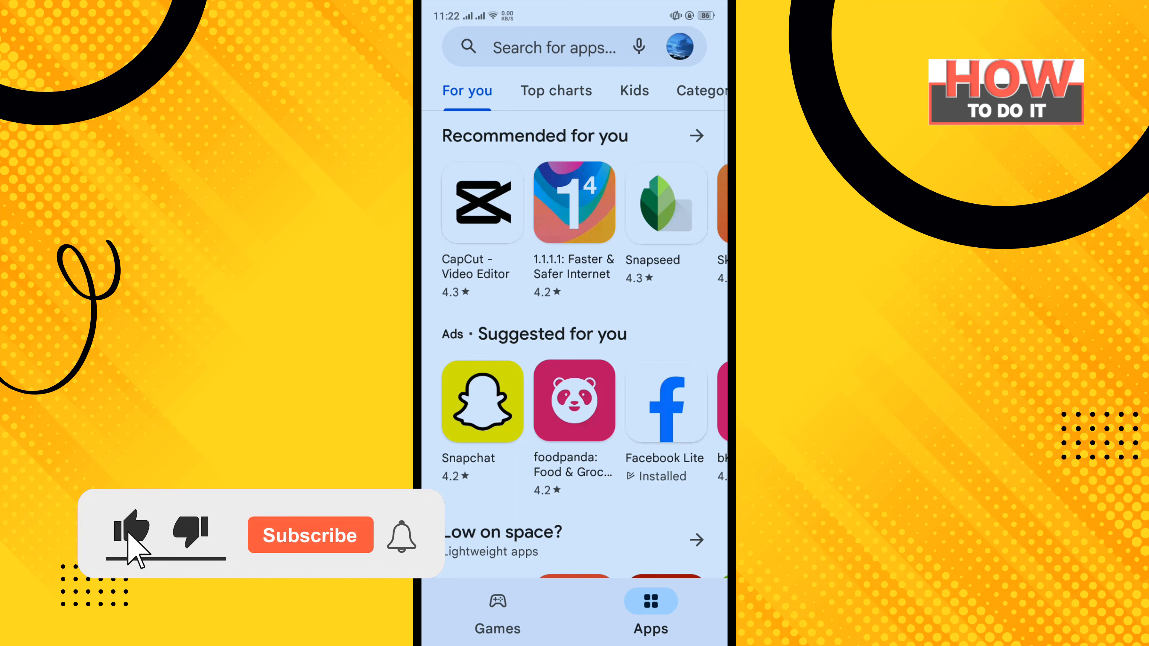
# Step: Reach Play Store Settings from the profile menu and expand the Family section
pyautogui.click(310, 535)
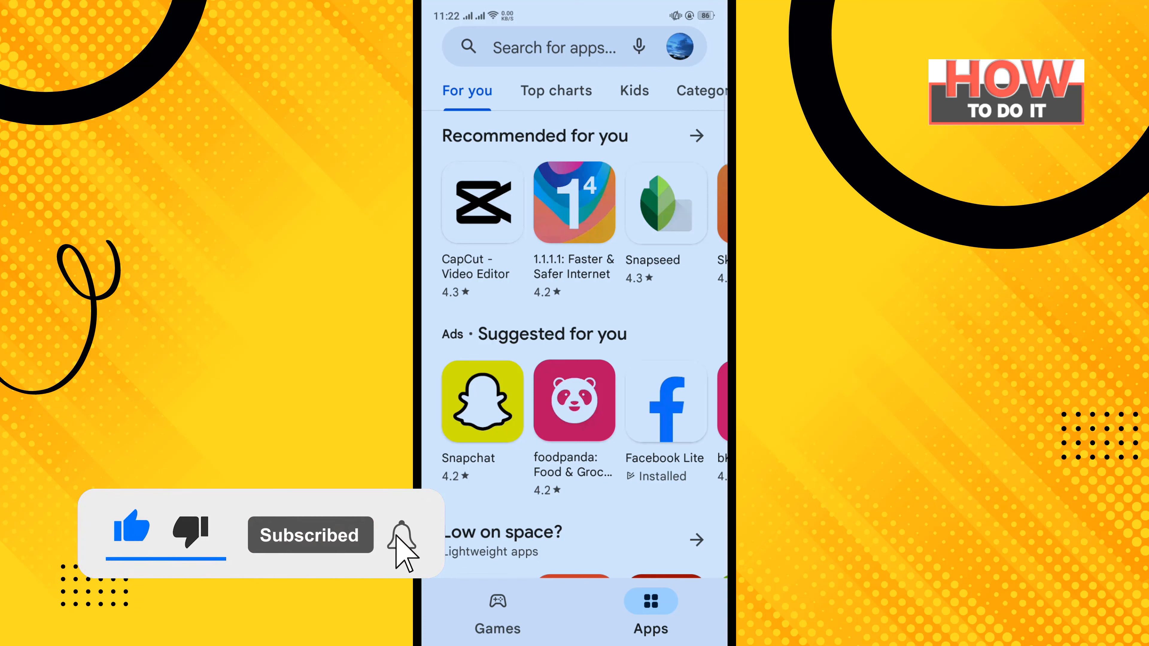
pyautogui.click(400, 535)
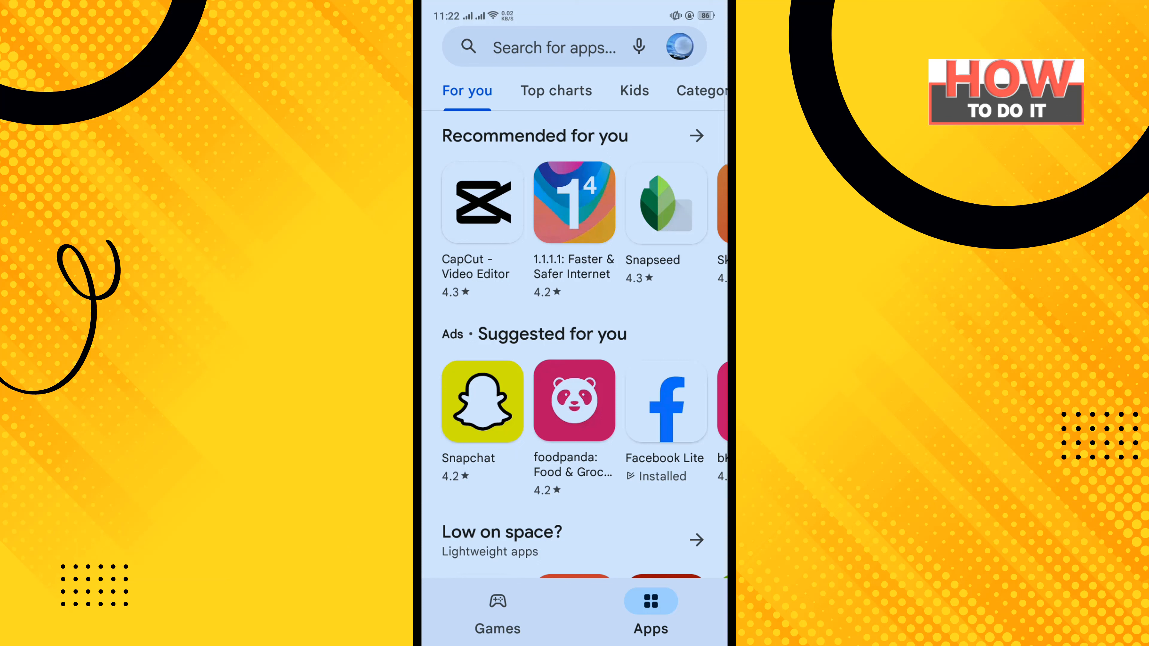
pyautogui.click(682, 46)
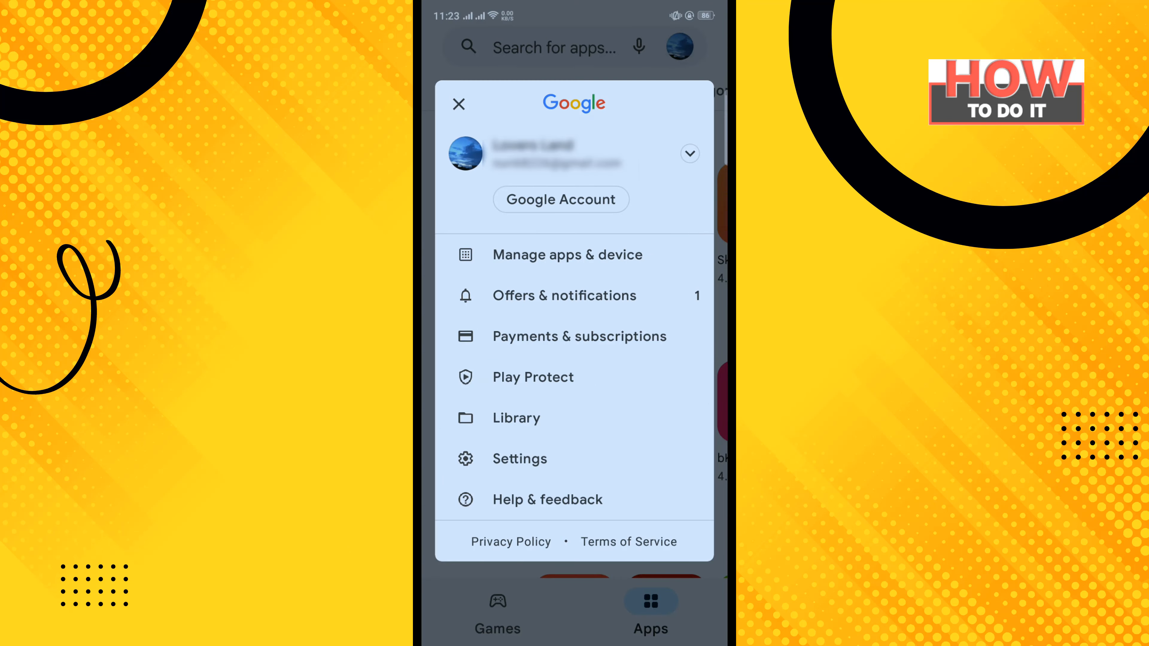
pyautogui.click(519, 458)
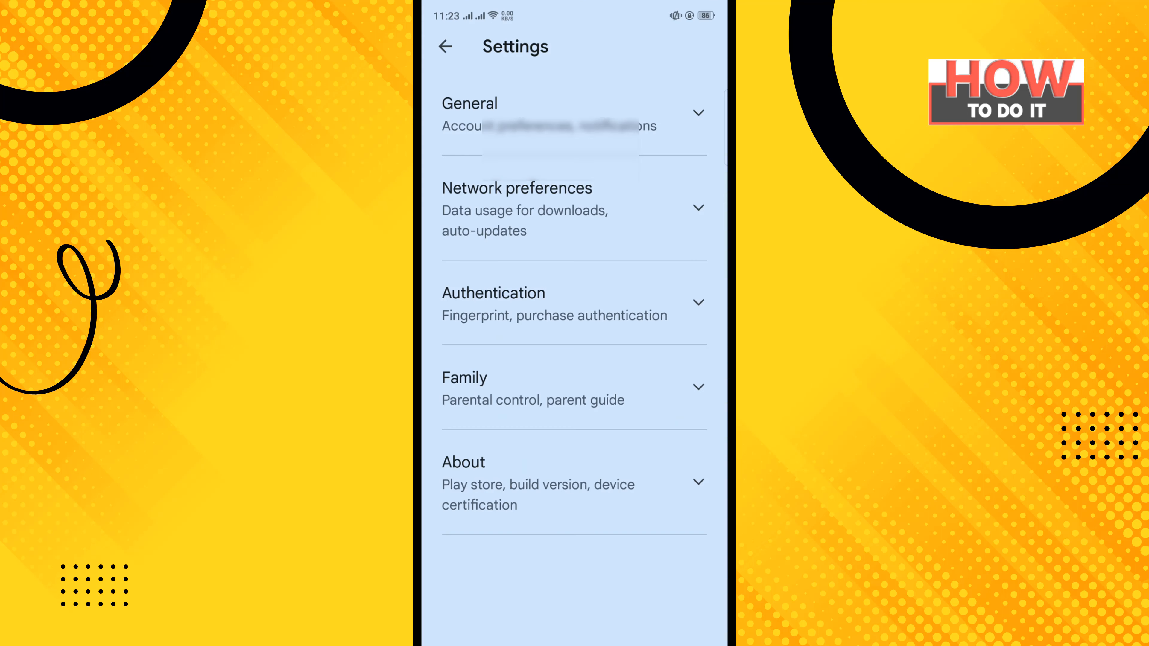
pyautogui.click(607, 383)
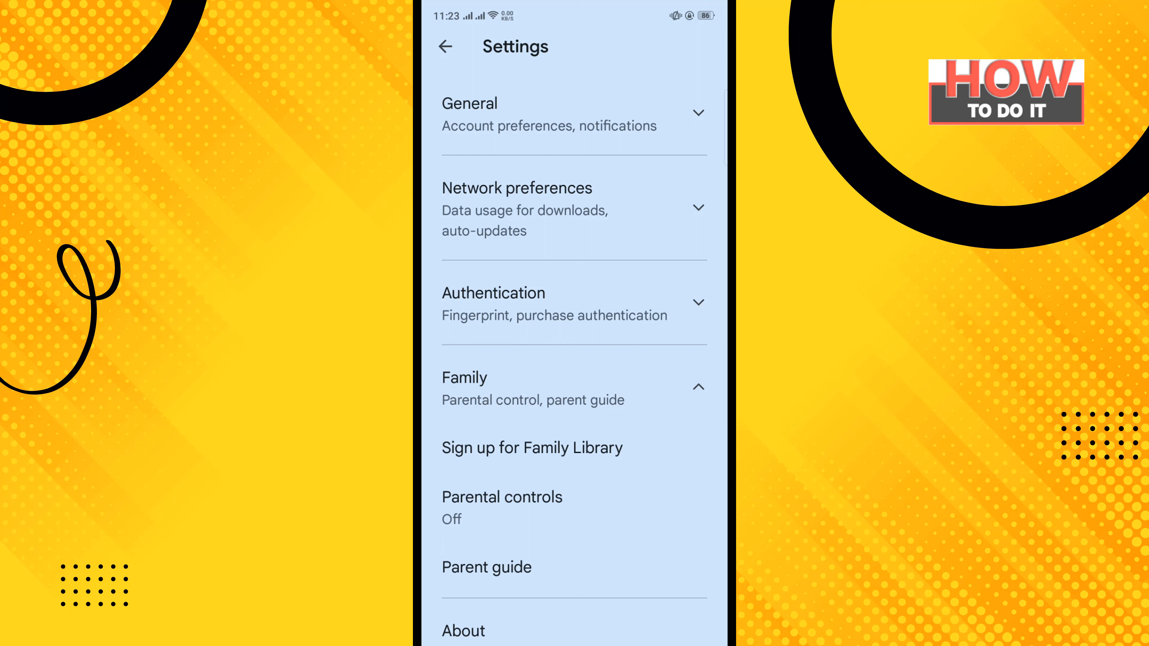
# Step: Switch Parental controls on and bring up the Apps & games rating choices
pyautogui.click(502, 497)
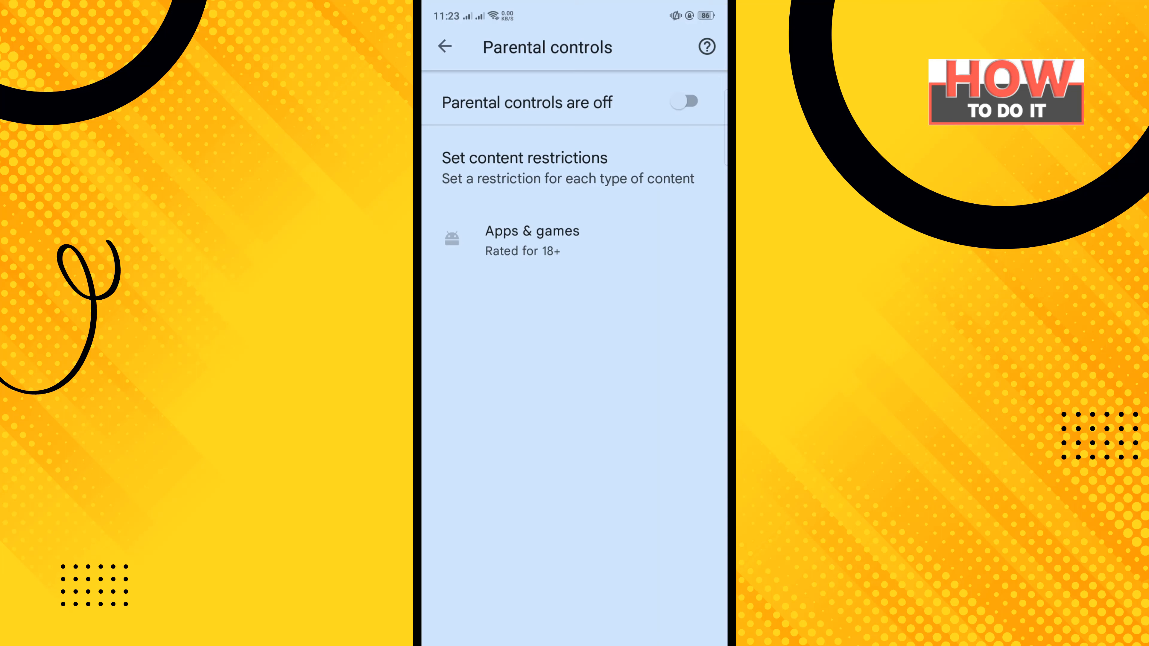
pyautogui.click(684, 101)
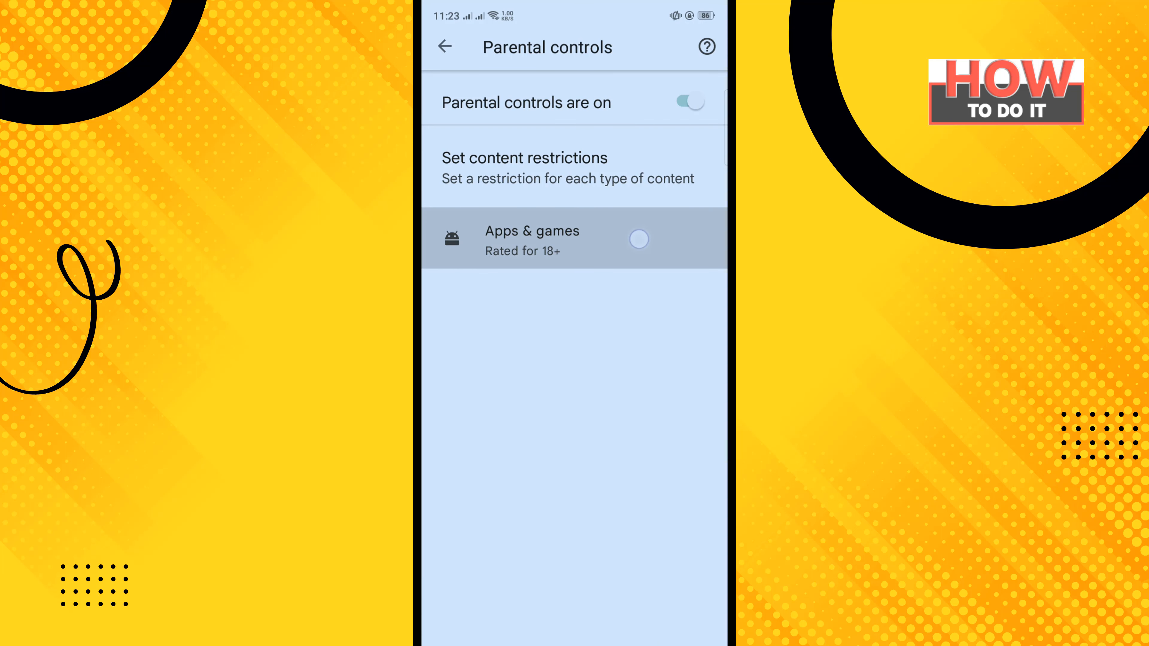
pyautogui.click(531, 238)
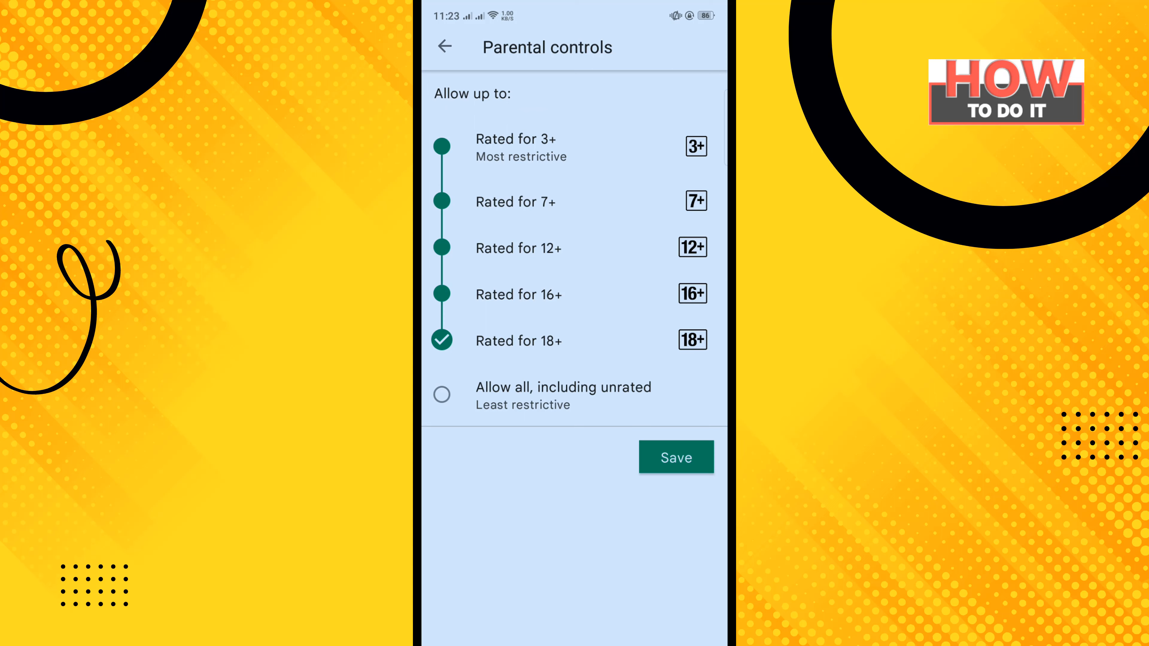
# Step: Restrict Apps & games to Rated for 7+ and save the parental control setting
pyautogui.click(442, 294)
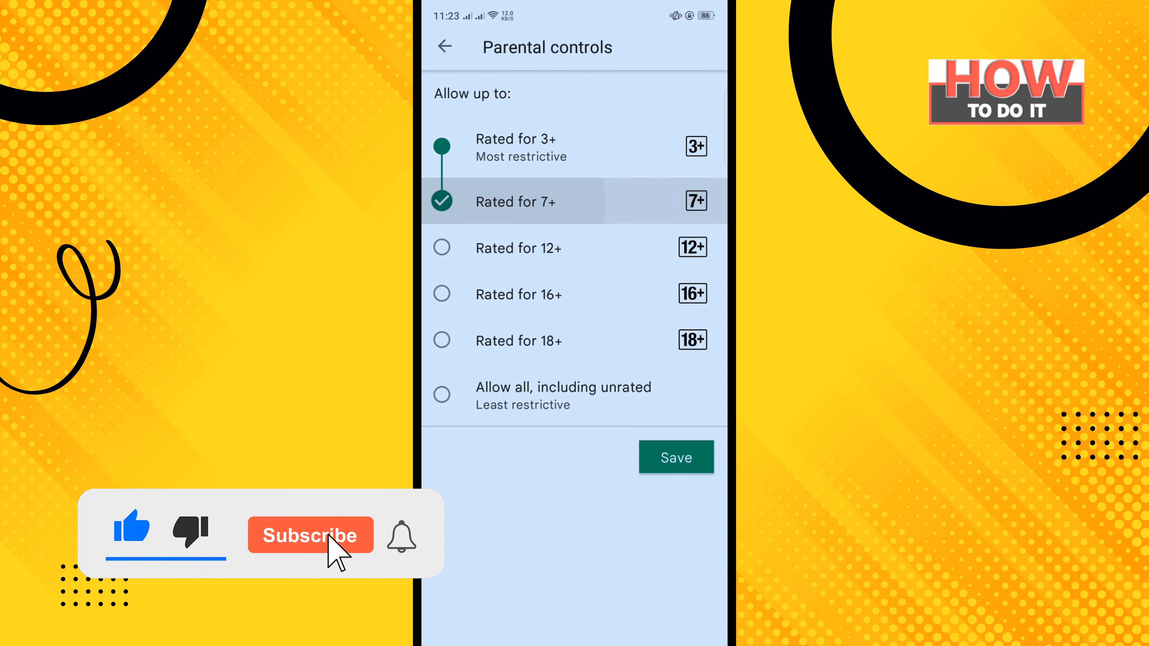
pyautogui.click(310, 534)
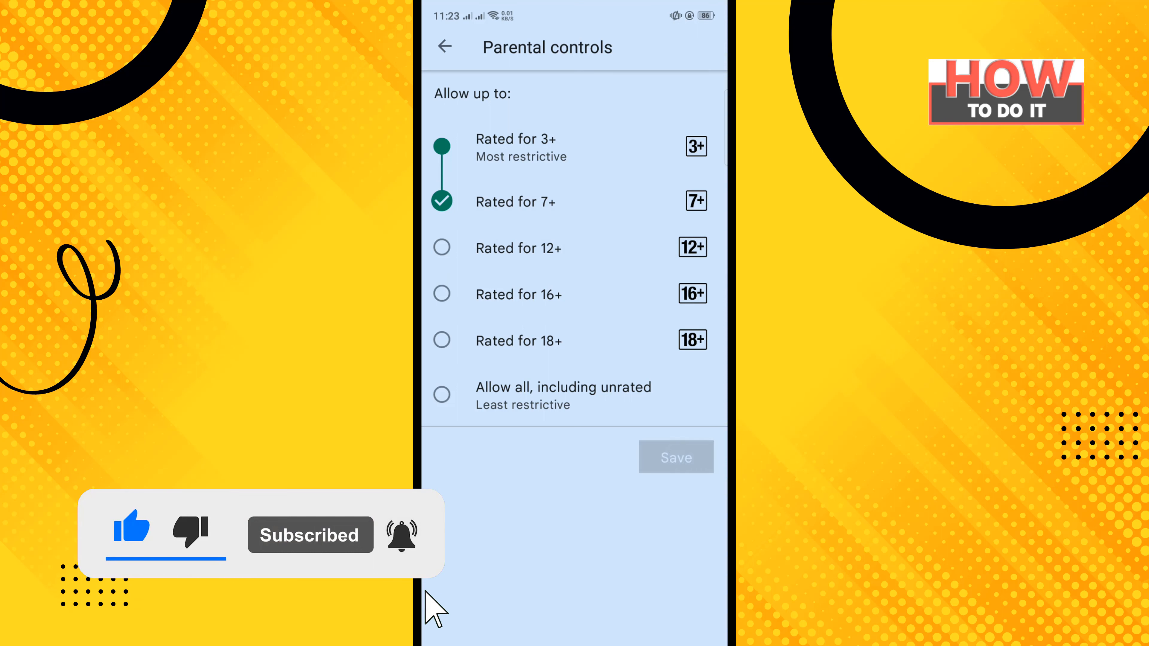
pyautogui.click(675, 457)
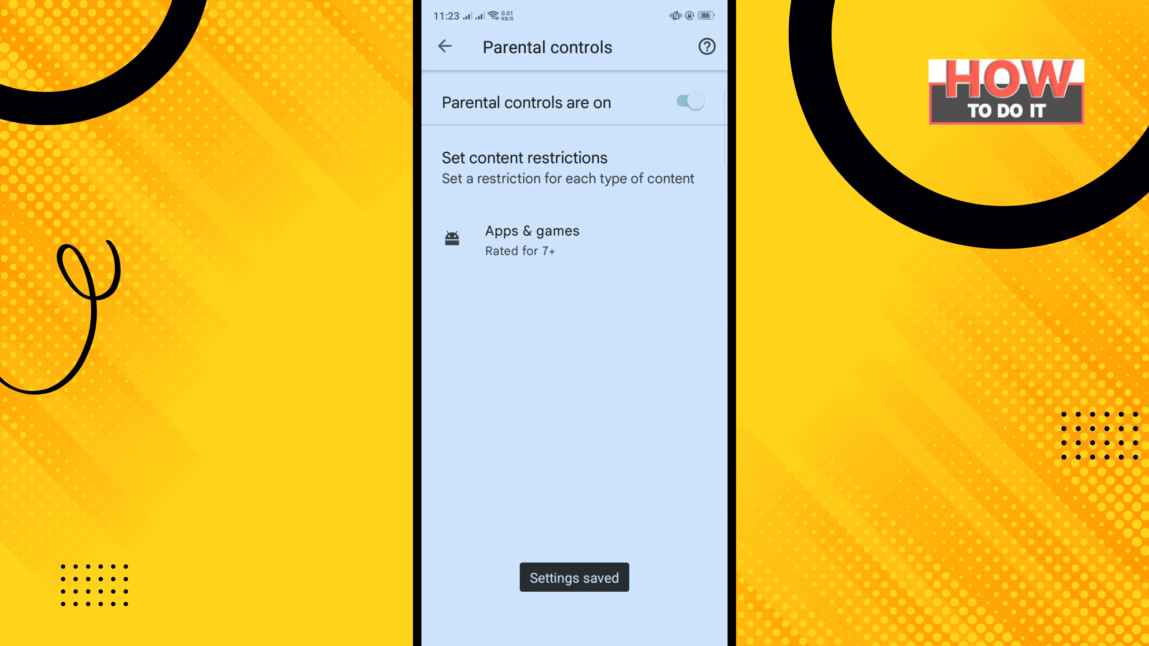